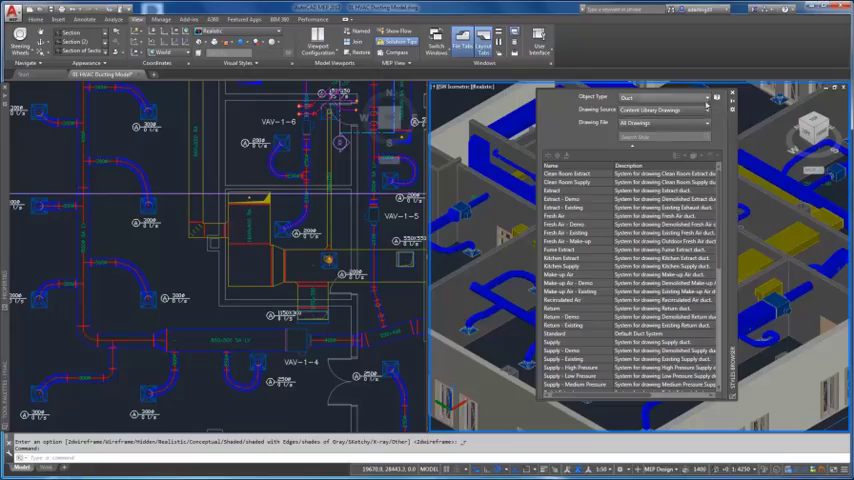
# - Switch the Styles Browser object type to communication device styles (Amplifier, Bezel, Clock)
pyautogui.click(708, 110)
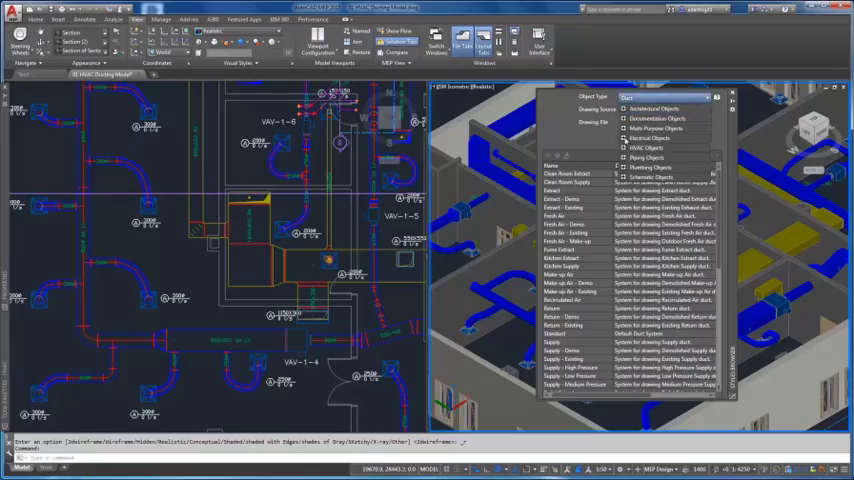
pyautogui.click(648, 138)
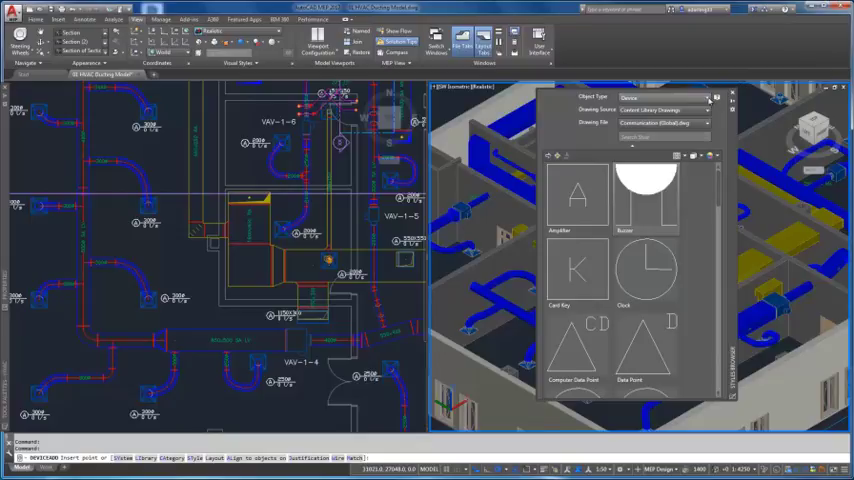
# - Browse a different drawing file's device symbol styles in the Styles Browser
pyautogui.click(704, 96)
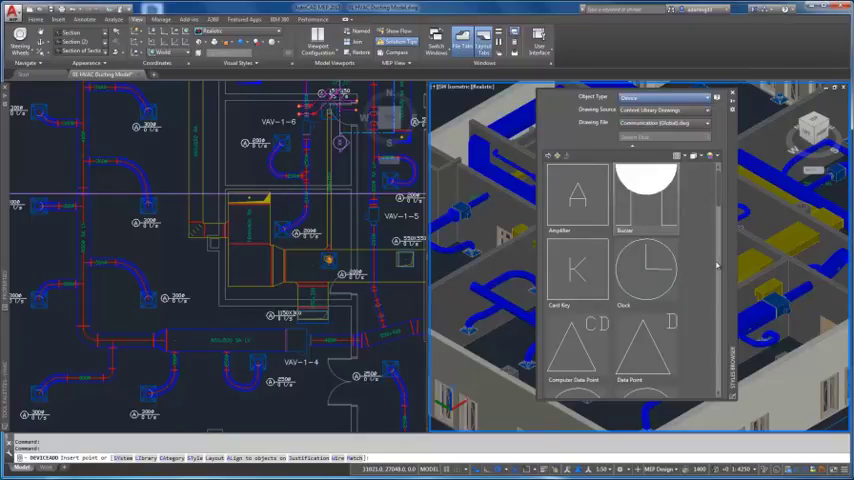
pyautogui.click(664, 96)
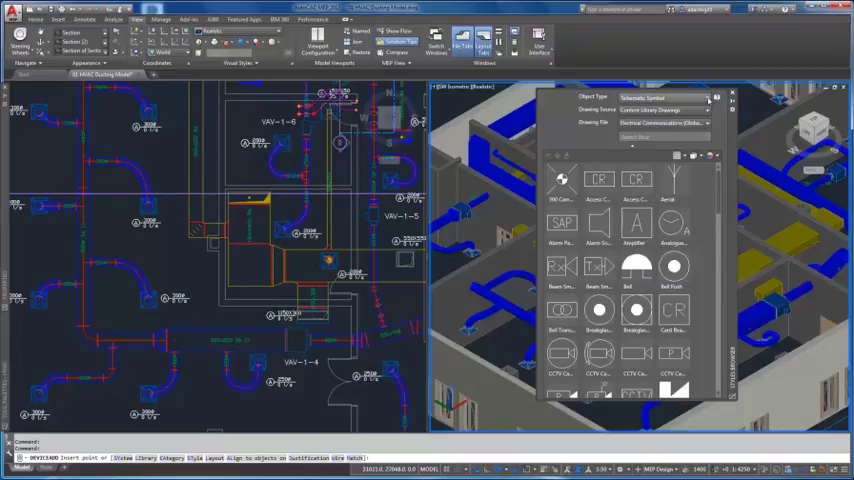
# - Accept the suggested pipe part and set the chosen piping routing preference current
pyautogui.click(704, 110)
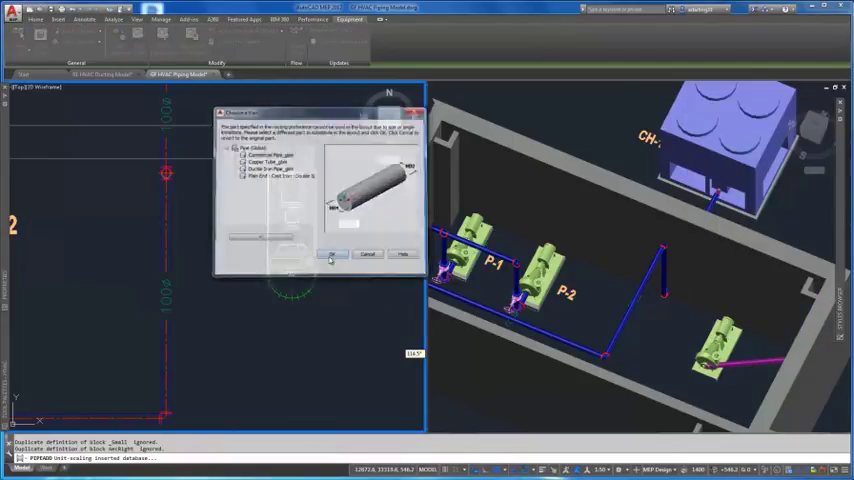
pyautogui.click(332, 254)
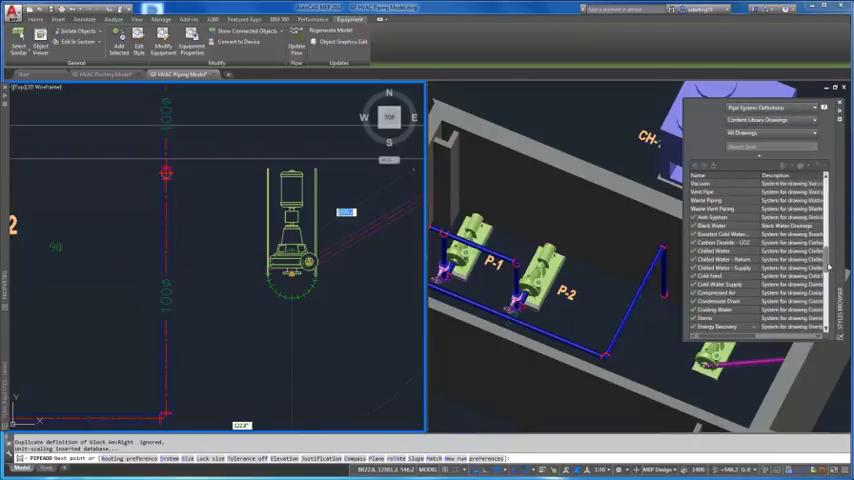
pyautogui.rightClick(712, 276)
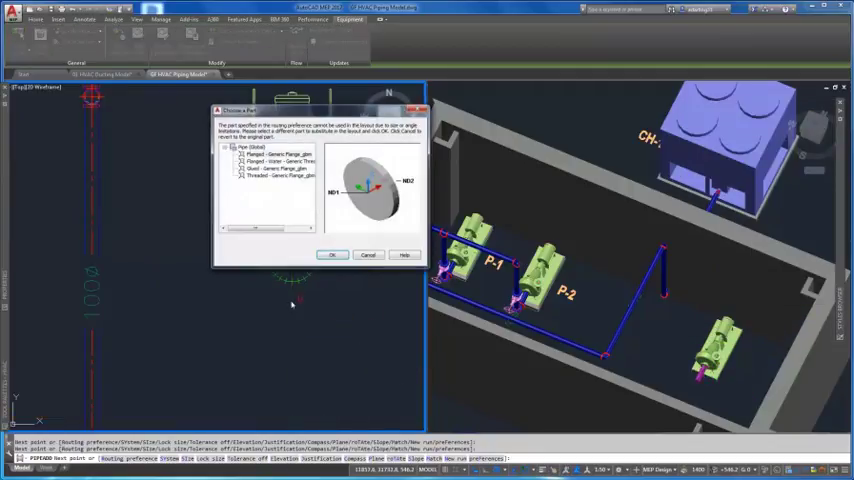
# - Accept the suggested flange and elbow parts and route the pipe run up from the pump
pyautogui.click(332, 254)
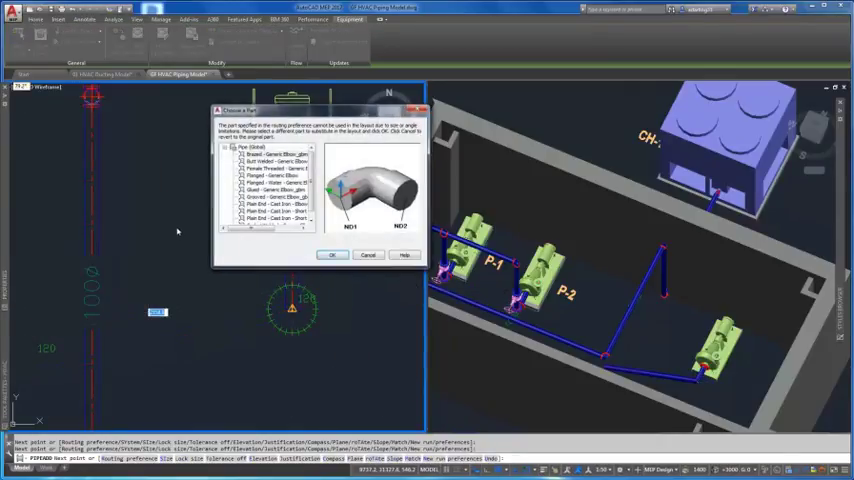
pyautogui.click(332, 256)
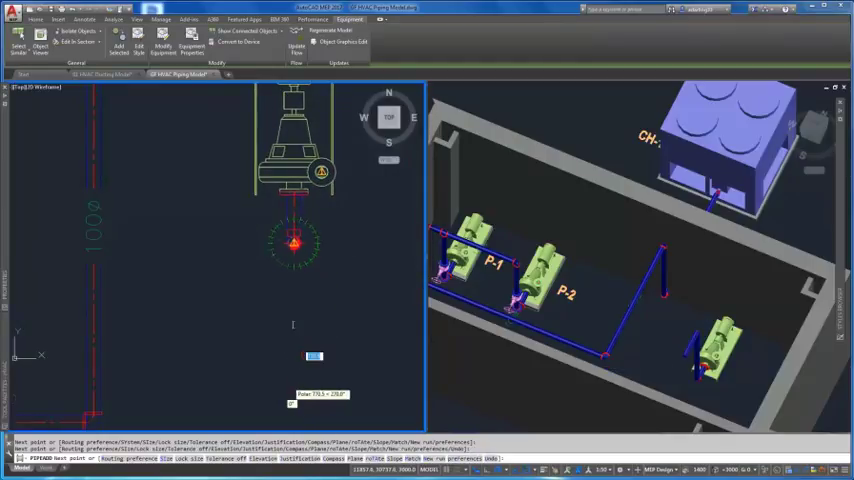